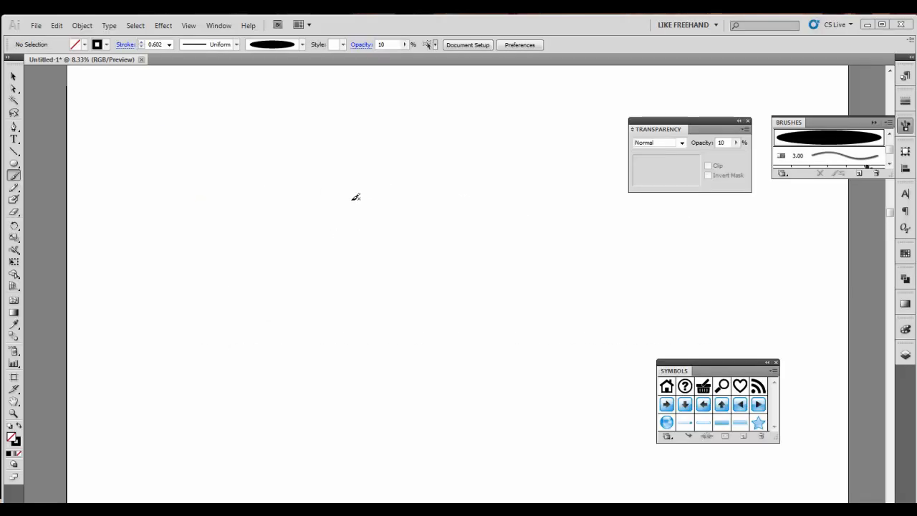
{"action": "mouse_move", "coordinate": [333, 143]}
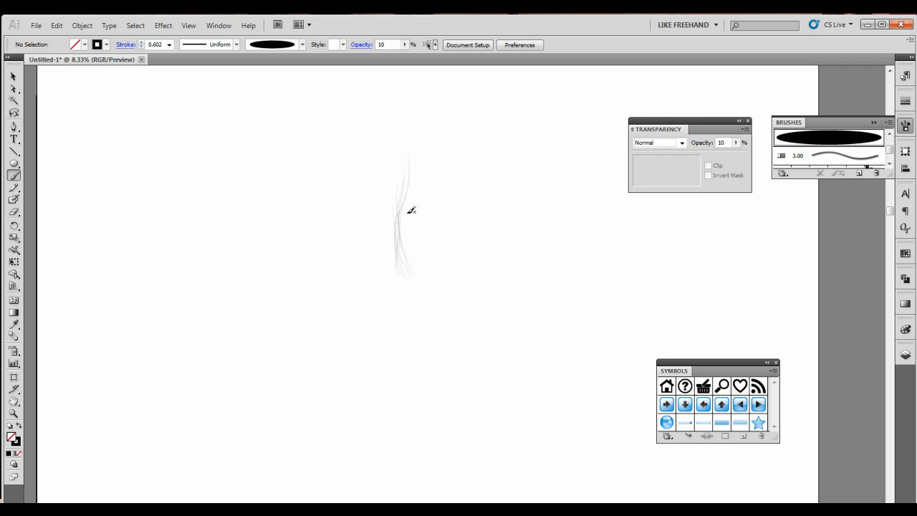
Sketch faint guide strokes for the waist, hips and a long downward leg
{"action": "left_click_drag", "start_coordinate": [410, 209], "coordinate": [416, 276]}
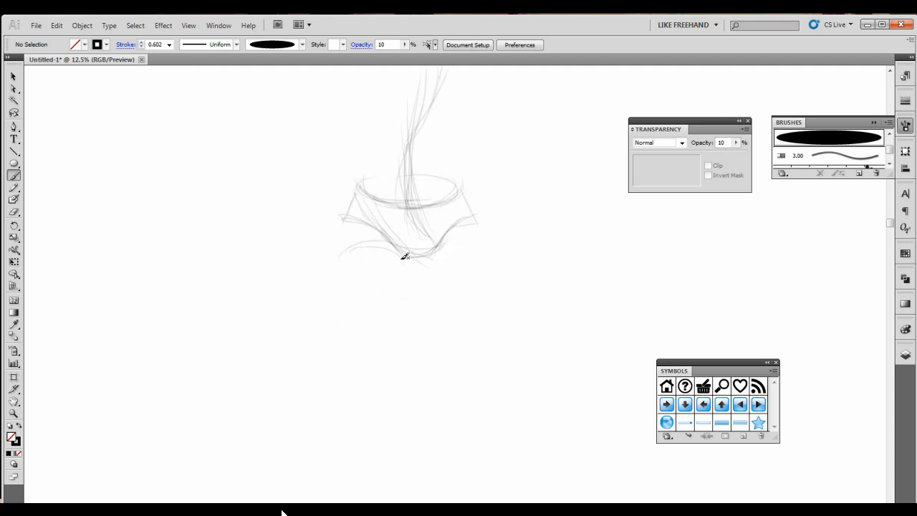
{"action": "left_click_drag", "start_coordinate": [408, 256], "coordinate": [351, 337]}
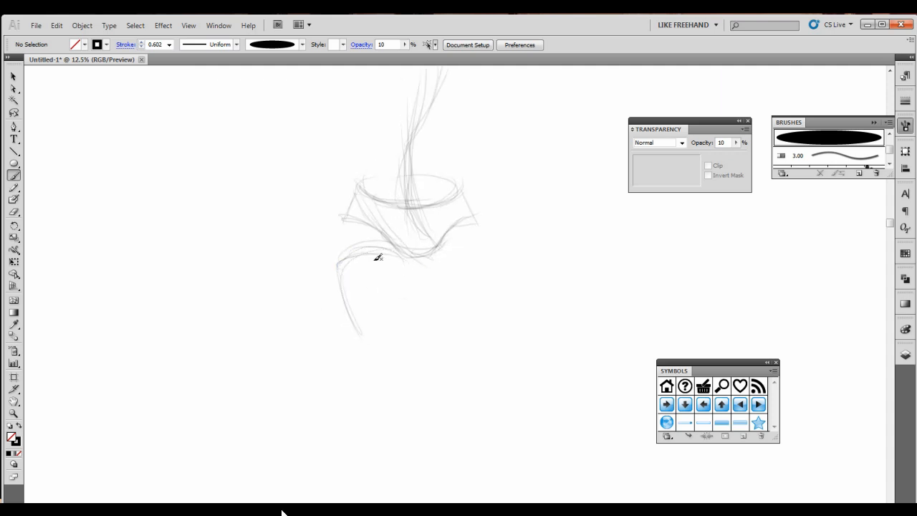
{"action": "left_click_drag", "start_coordinate": [377, 258], "coordinate": [372, 366]}
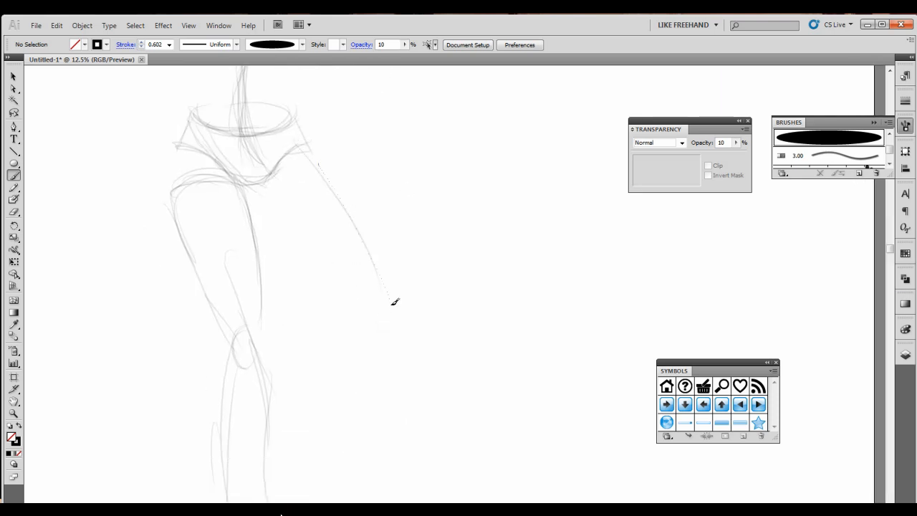
Sketch the body lines to complete the helmeted woman with face and outstretched arms
{"action": "left_click_drag", "start_coordinate": [395, 301], "coordinate": [340, 430]}
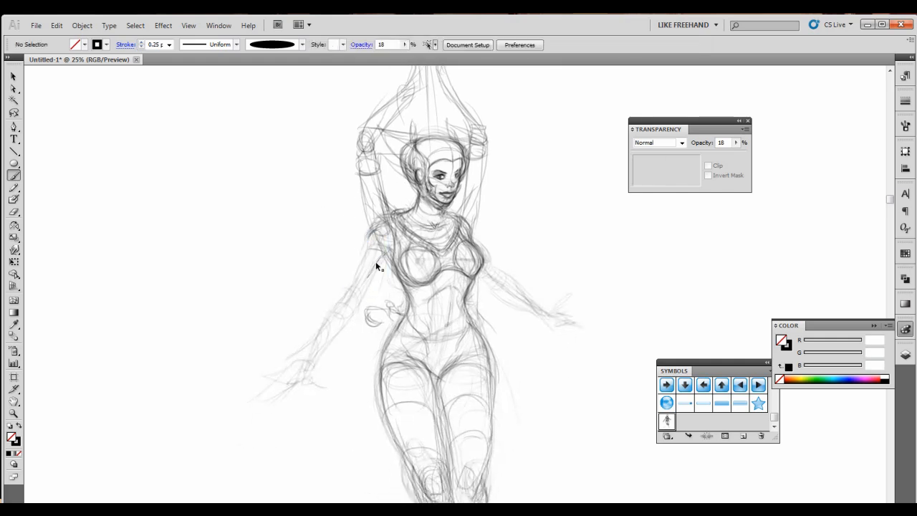
{"action": "left_click_drag", "start_coordinate": [380, 280], "coordinate": [337, 225]}
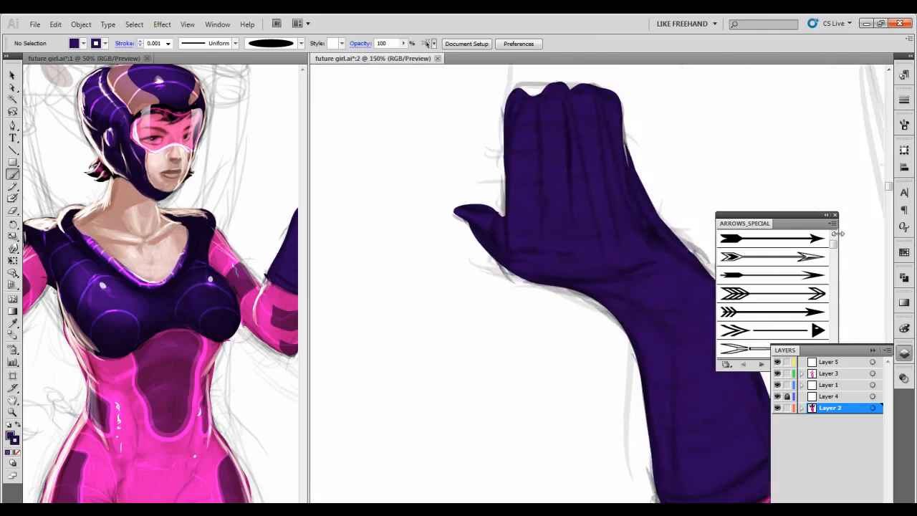
Set the Transparency blend mode to Multiply, then arrange the blue-circle background behind the figure
{"action": "left_click", "coordinate": [904, 377]}
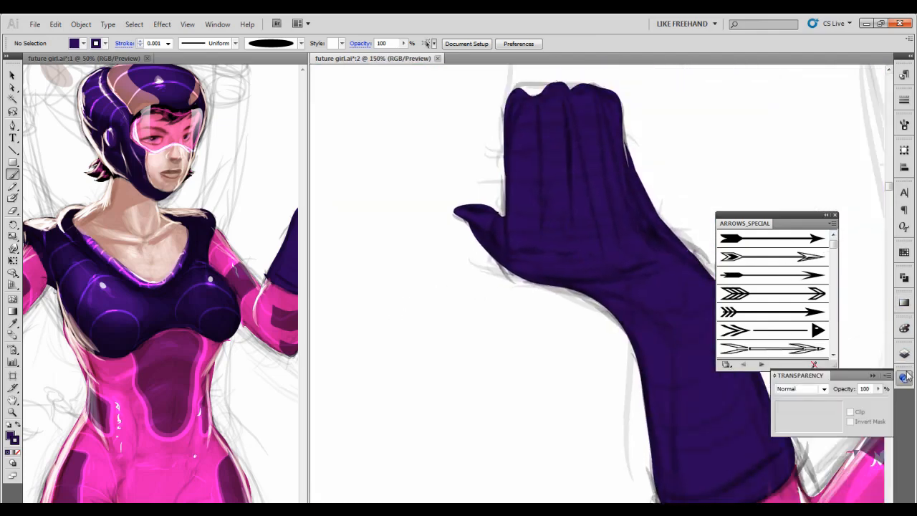
{"action": "left_click", "coordinate": [801, 388]}
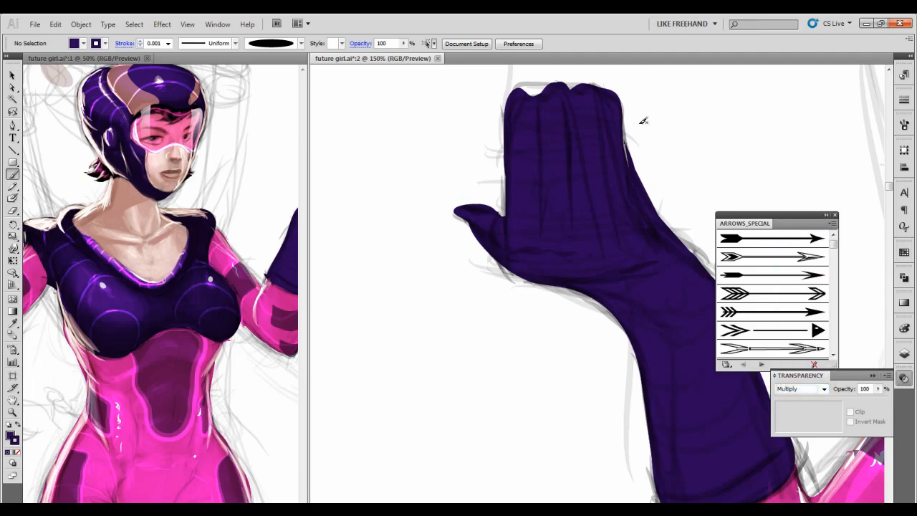
{"action": "left_click", "coordinate": [403, 46]}
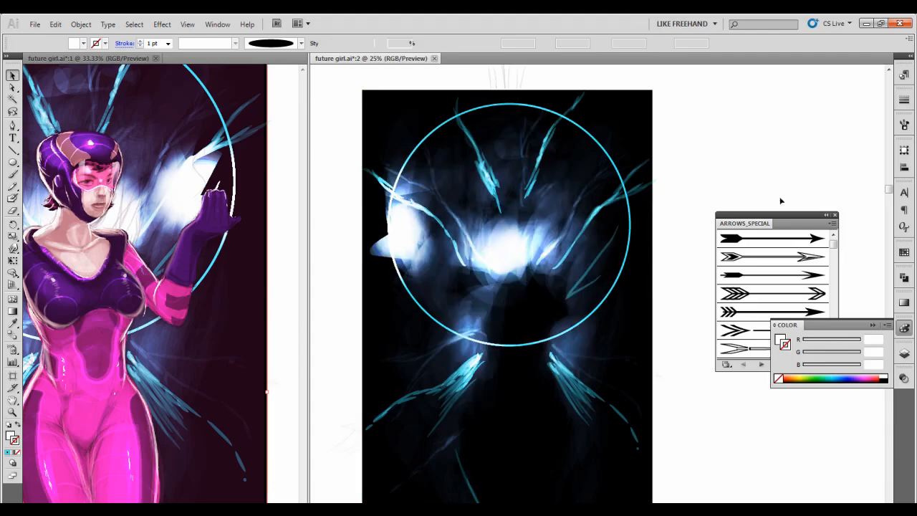
{"action": "left_click", "coordinate": [80, 23]}
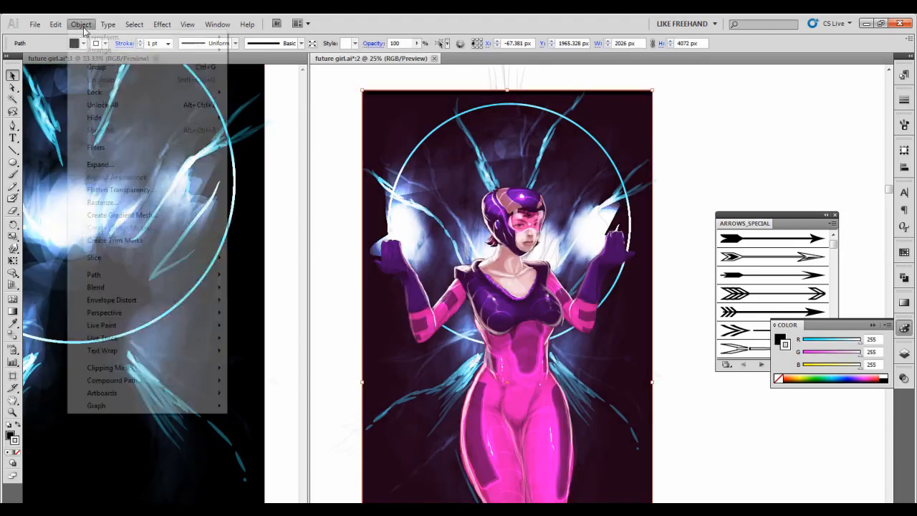